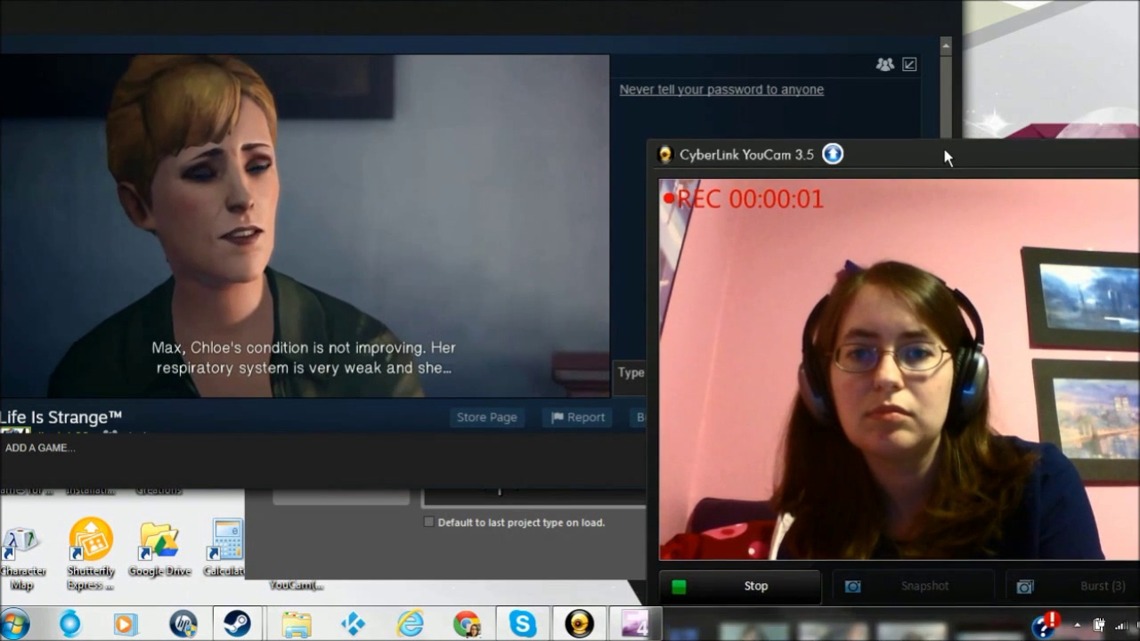
- Drag the recording YouCam window down and right, revealing more of the Life Is Strange stream
{"action": "left_click_drag", "start_coordinate": [947, 157], "coordinate": [1028, 197]}
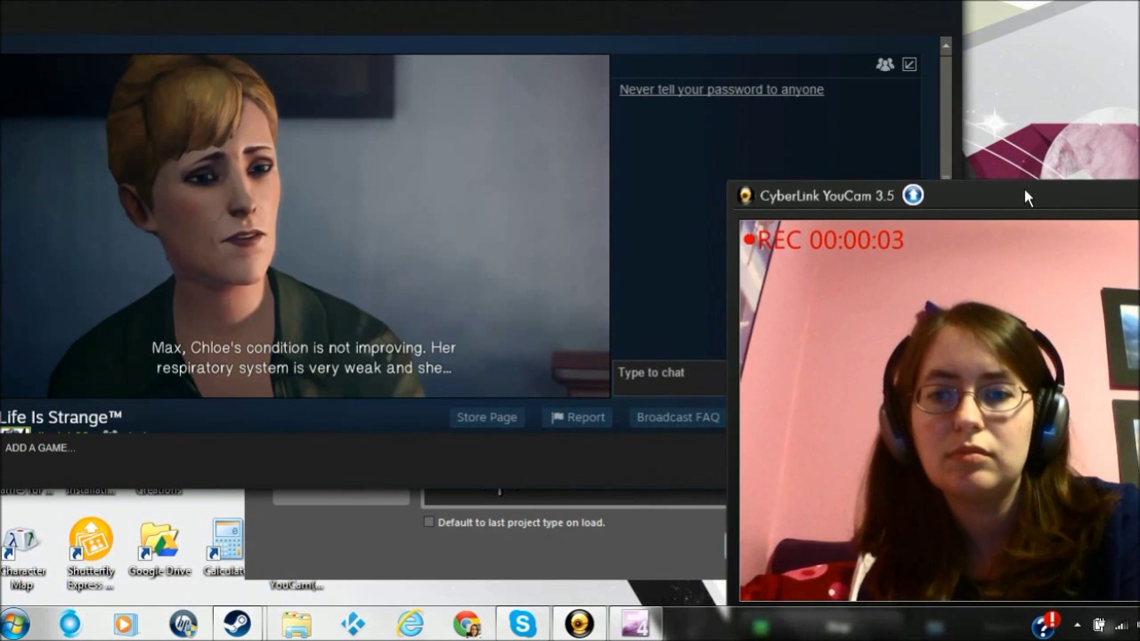